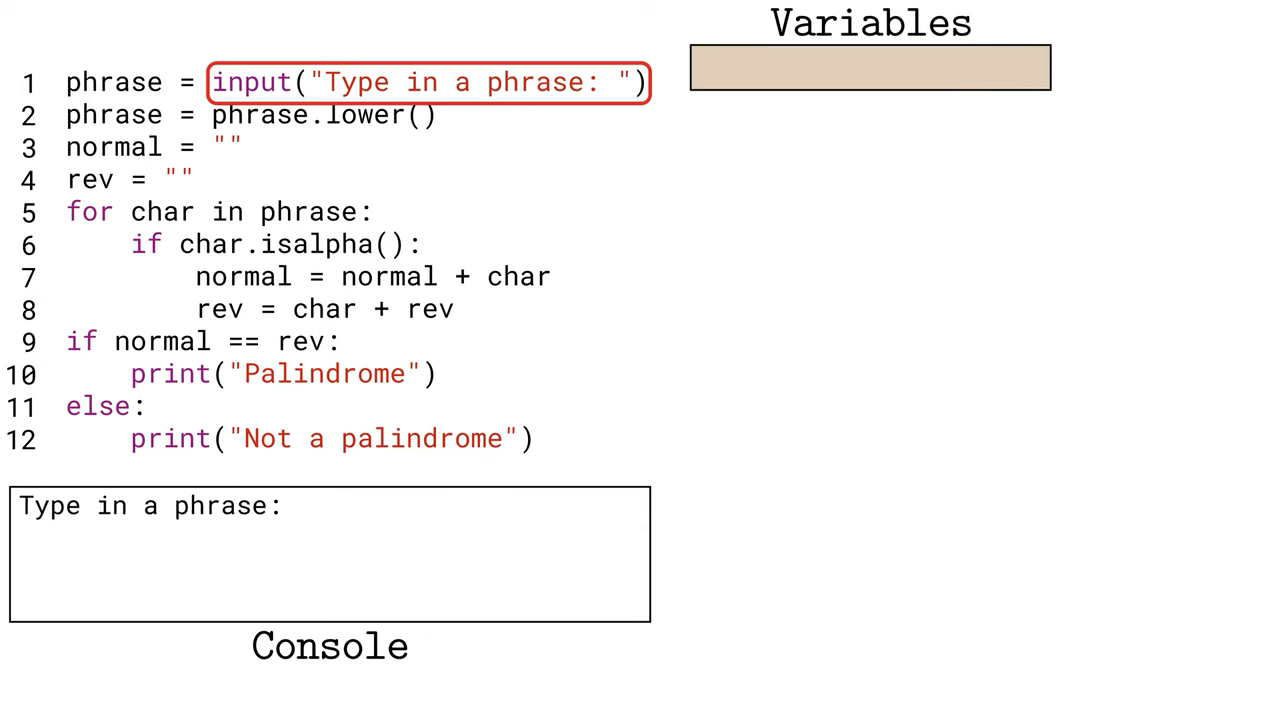
# Enter the phrase 'Taco? Cat!' at the console prompt, starting with 'Taco'.
pyautogui.write('Taco? Cat!')
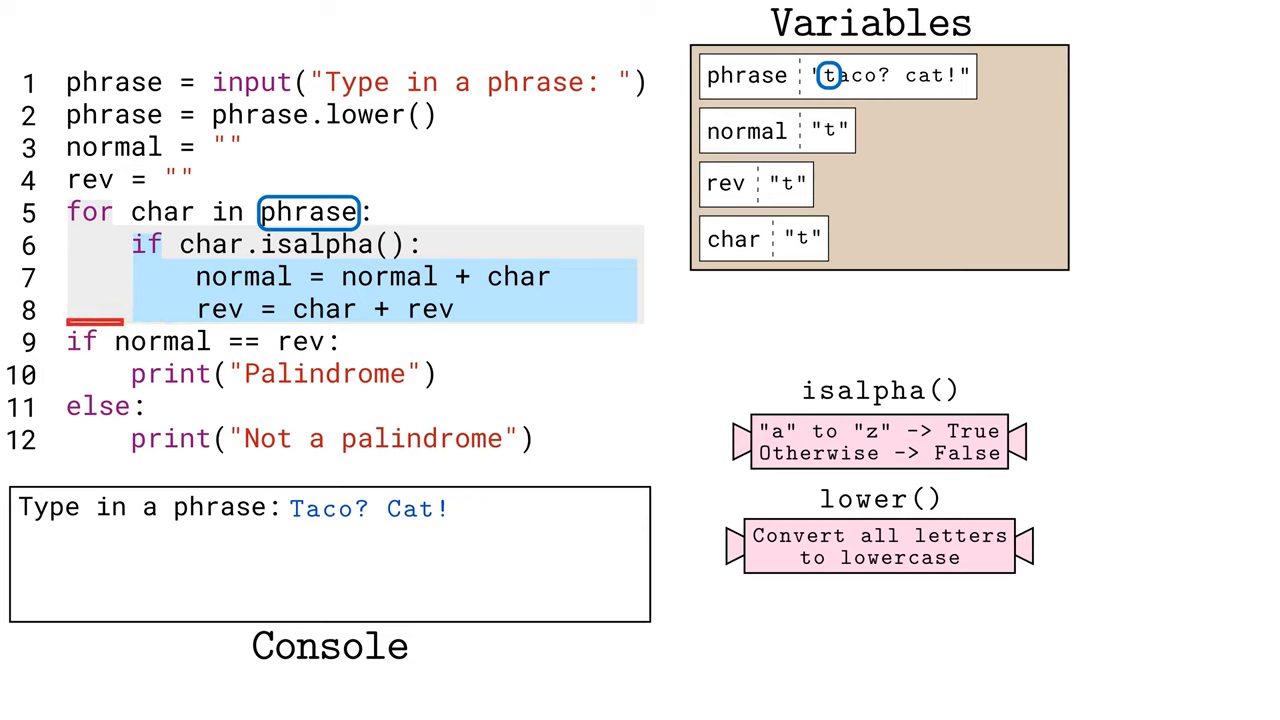
pyautogui.click(162, 212)
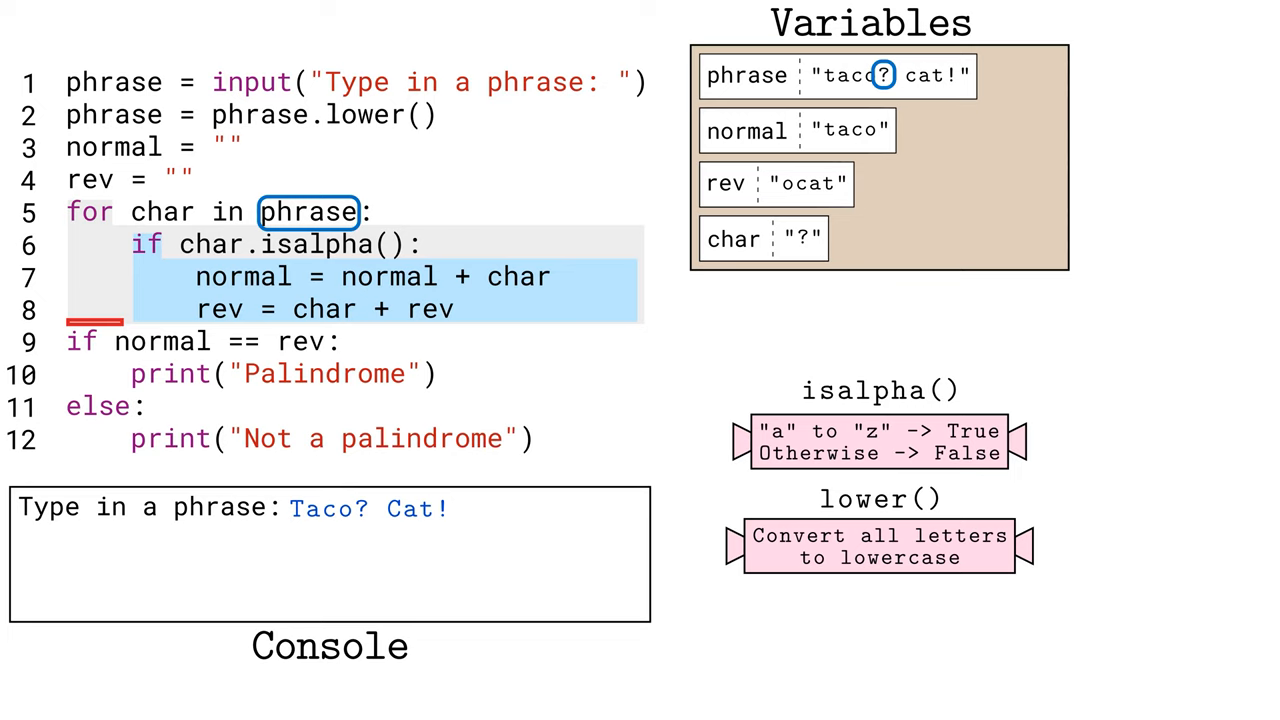
# Advance the loop so isalpha() skips the '?' and normal/rev read 'taco'/'ocat'.
pyautogui.click(162, 212)
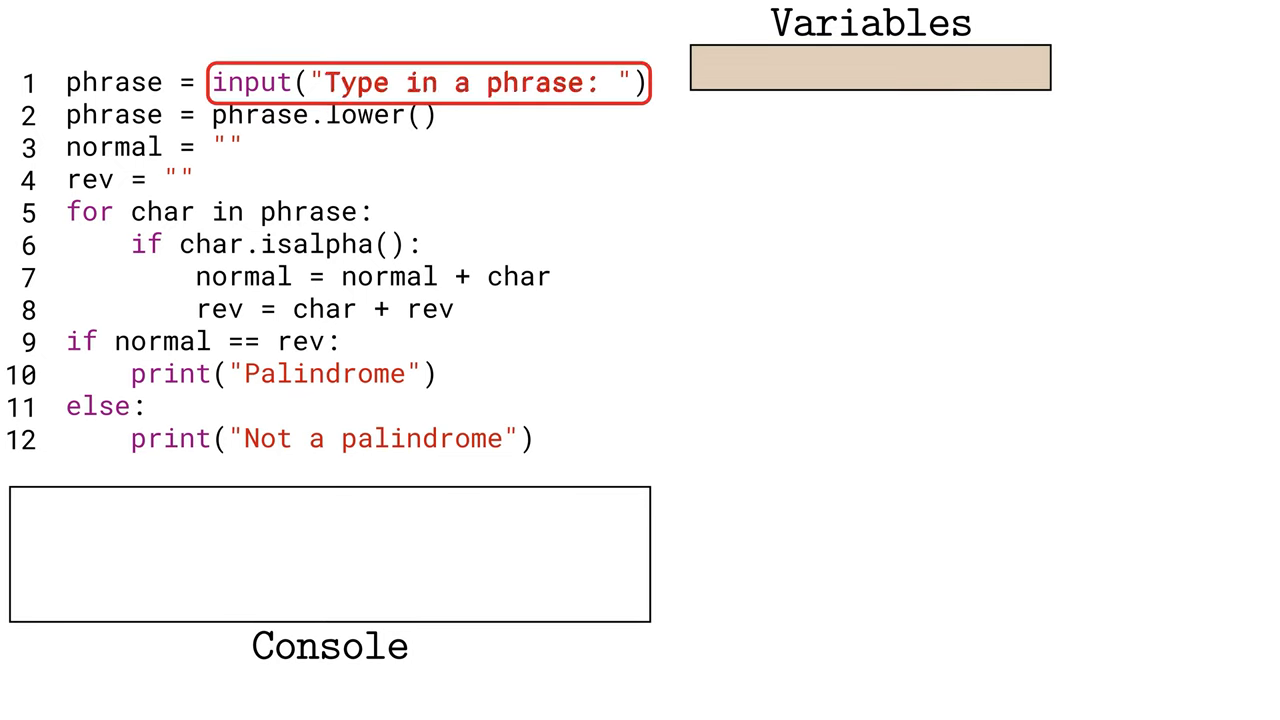
# Enter 'REPAID?' at the prompt for the new run and step to phrase.lower().
pyautogui.write('RE')
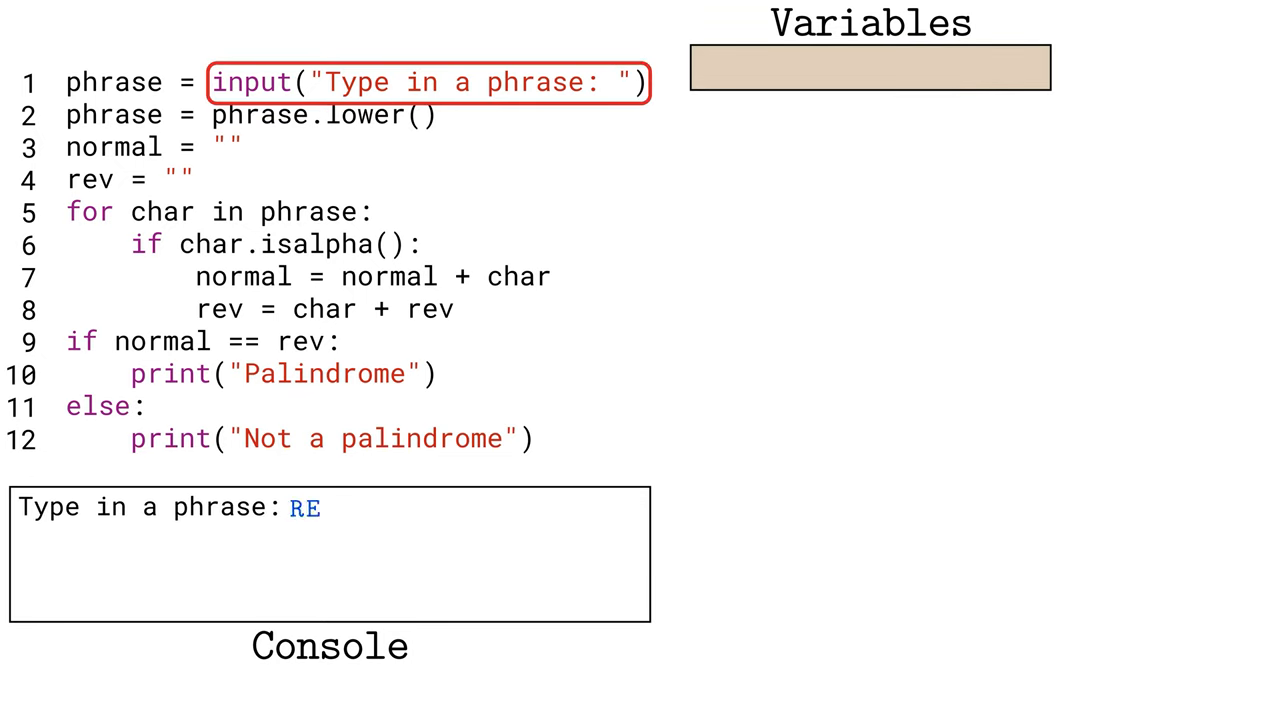
pyautogui.write('PAID?')
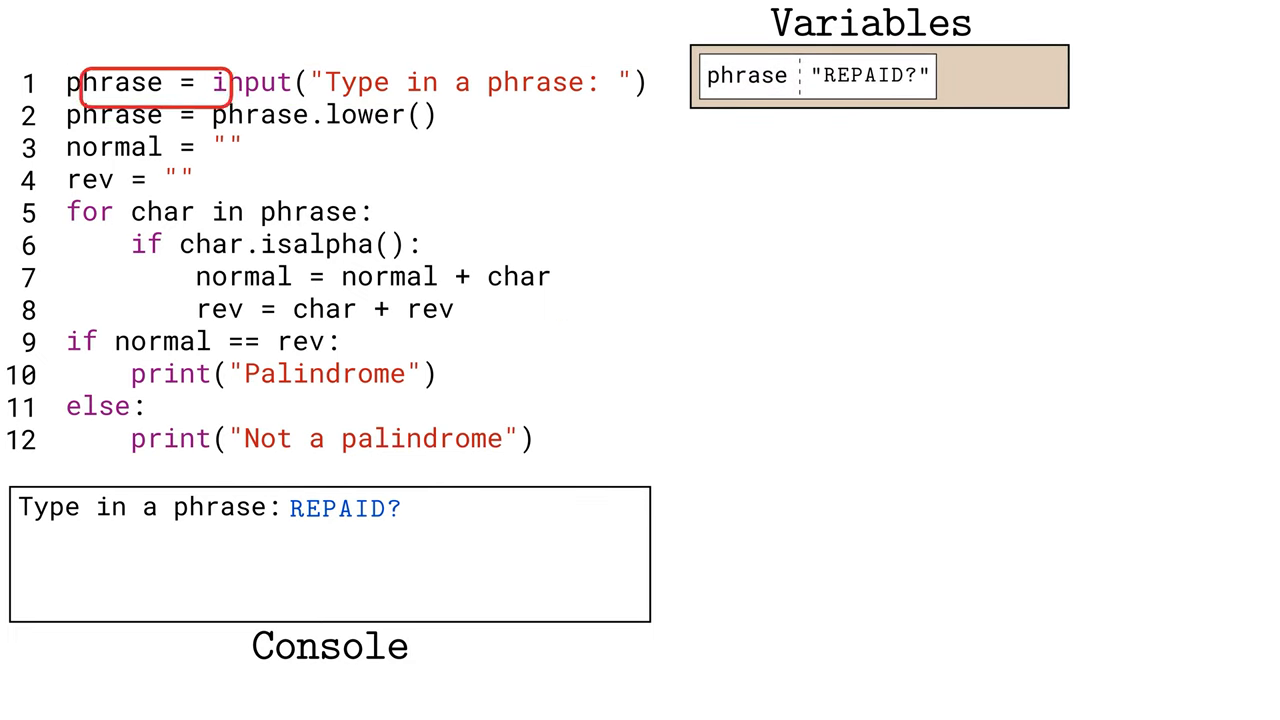
pyautogui.click(322, 114)
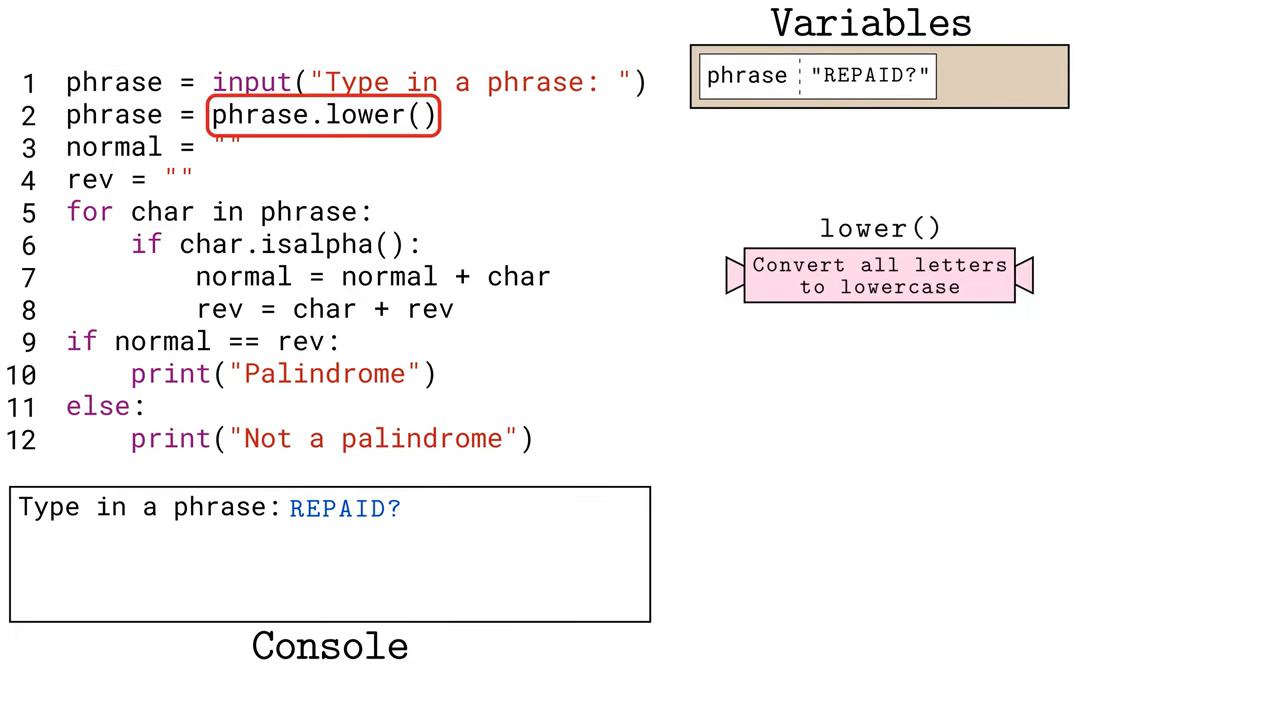